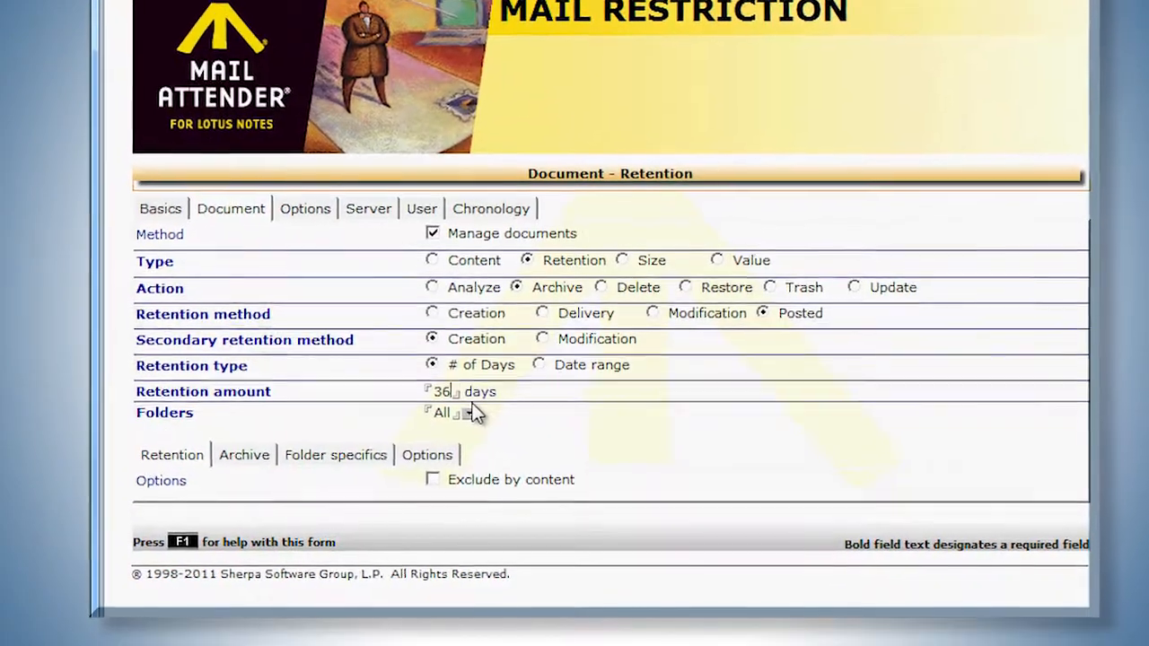
# Restrict the retention rule's Folders to Inbox, Personal and Sent in Select Keywords
pyautogui.click(467, 413)
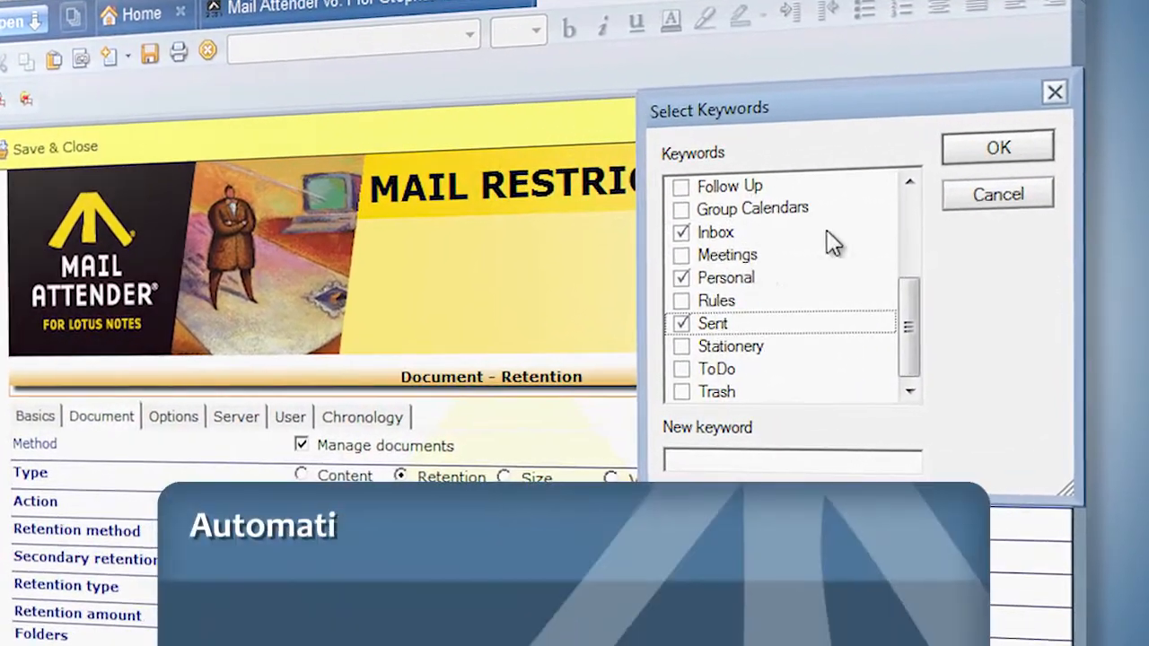
pyautogui.click(998, 147)
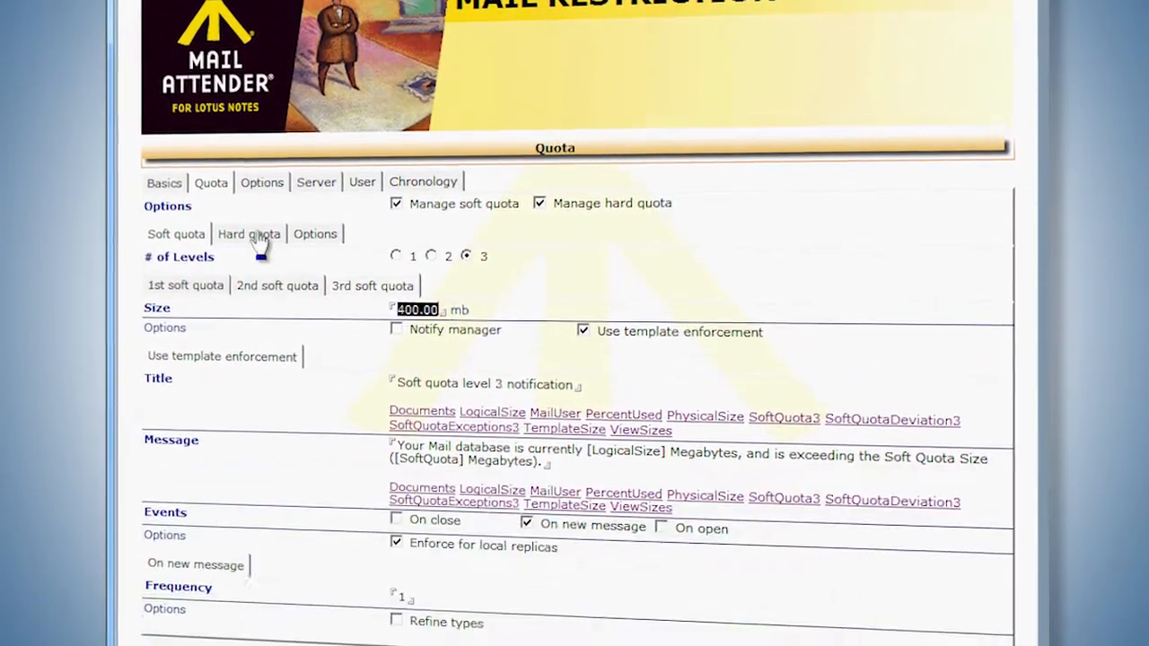
# Review the Hard quota settings of the three-level soft plus hard quota restriction
pyautogui.click(248, 234)
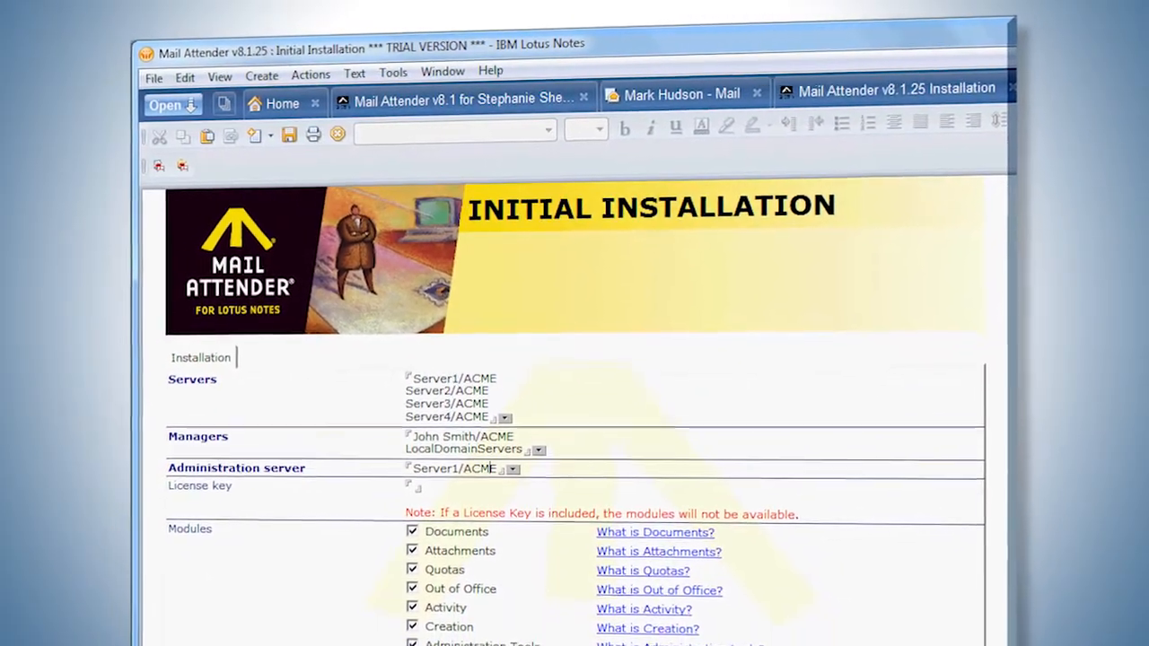
# Scroll through the Initial Installation fields: Servers, Managers, Administration server, Modules
pyautogui.scroll(-3)
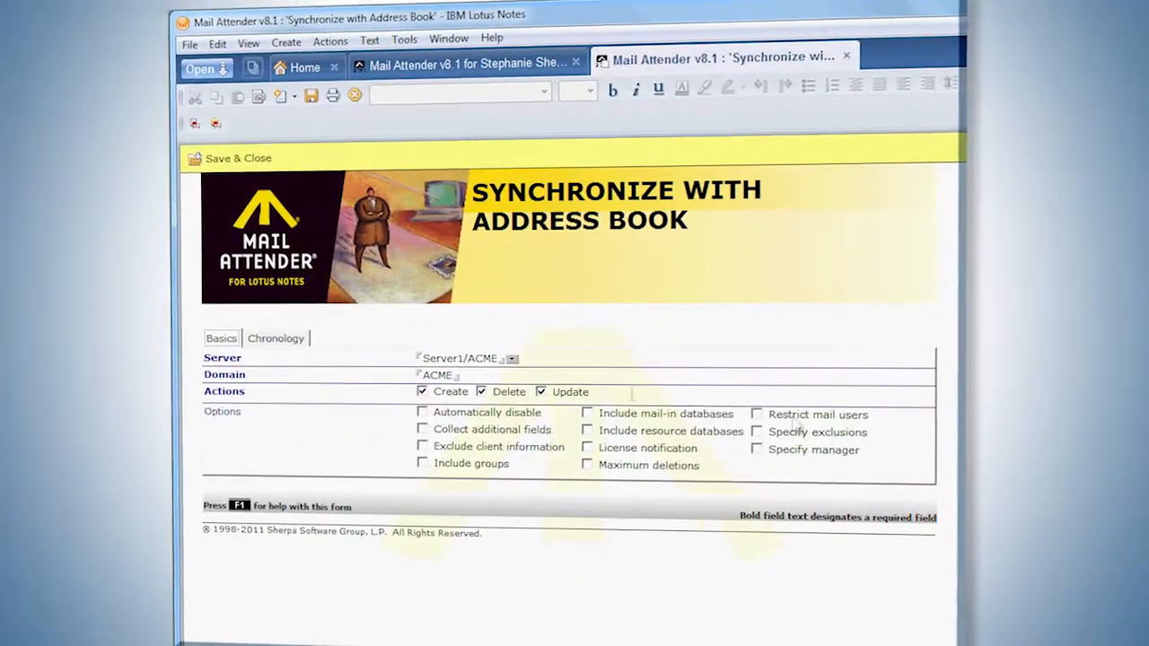
# Enable Restrict mail users by groups, excluding the Executives group
pyautogui.click(757, 414)
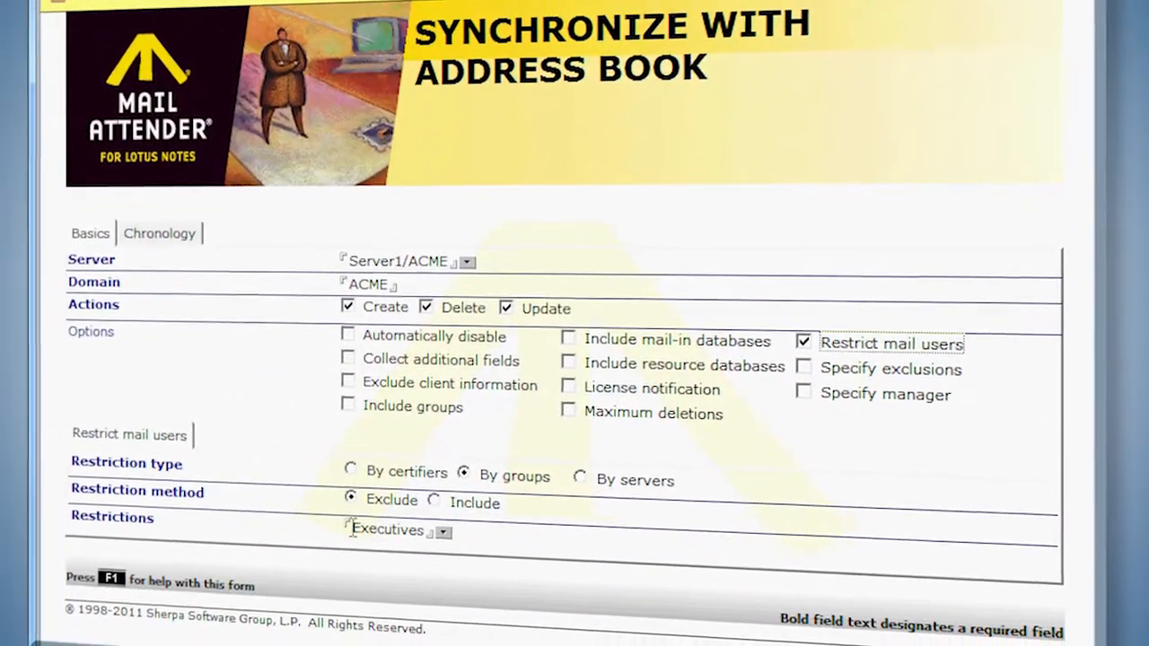
pyautogui.click(567, 339)
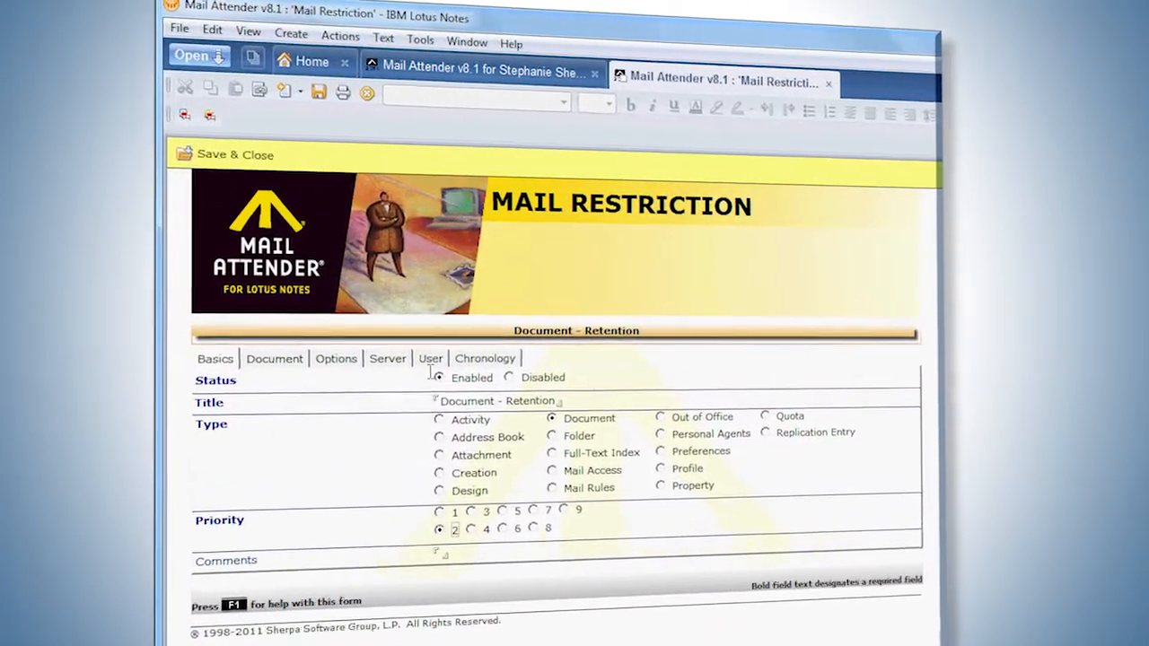
# From Mail Restrictions By Type, bring up the 90-day 'Document - Retention' restriction
pyautogui.click(431, 359)
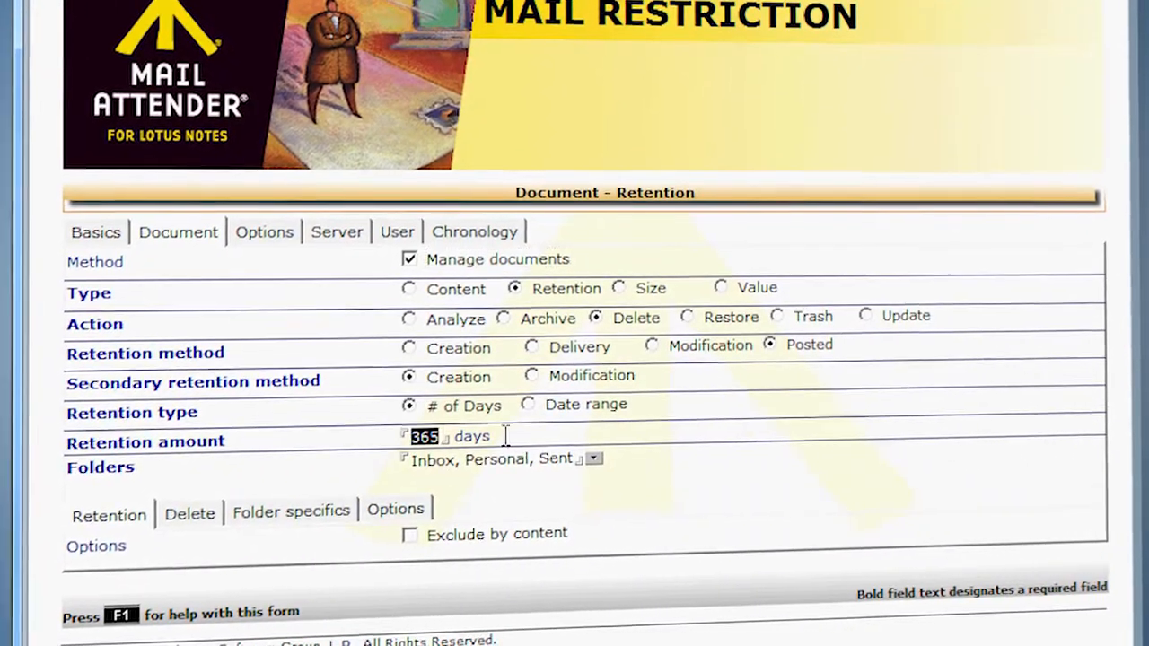
pyautogui.write('73')
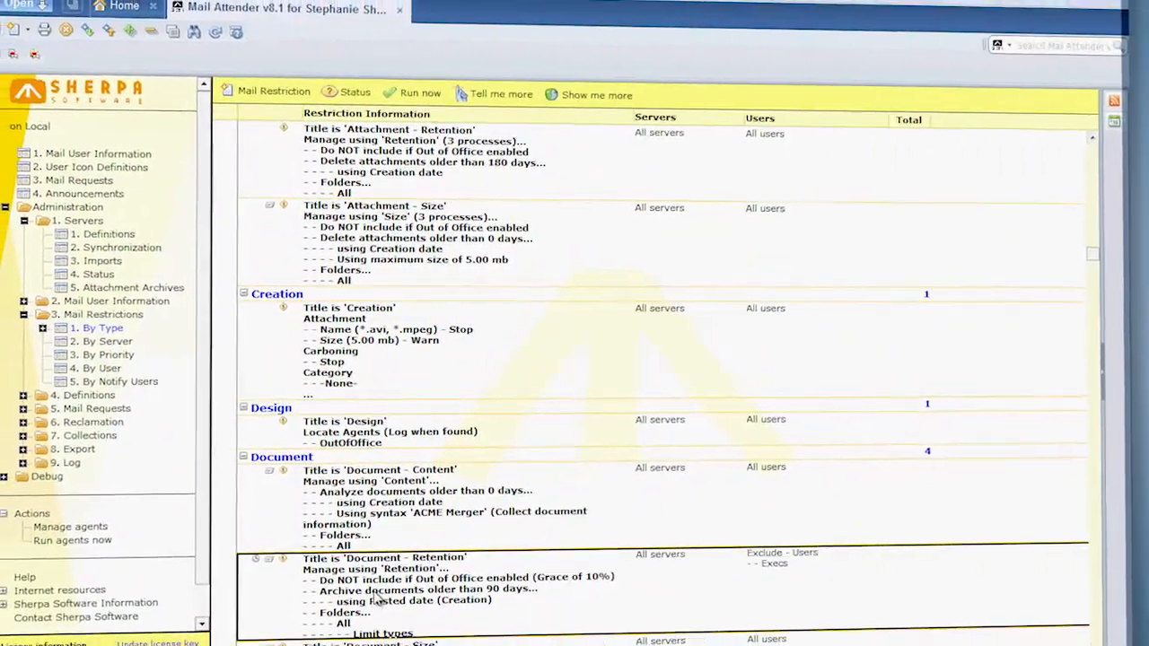
pyautogui.doubleClick(373, 576)
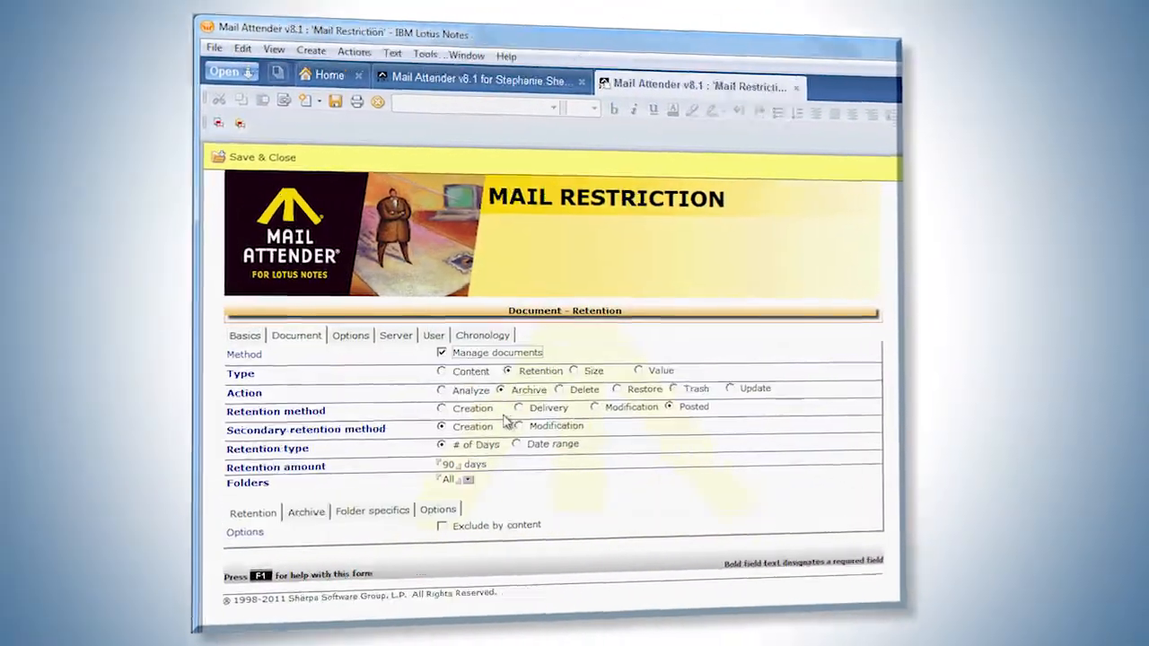